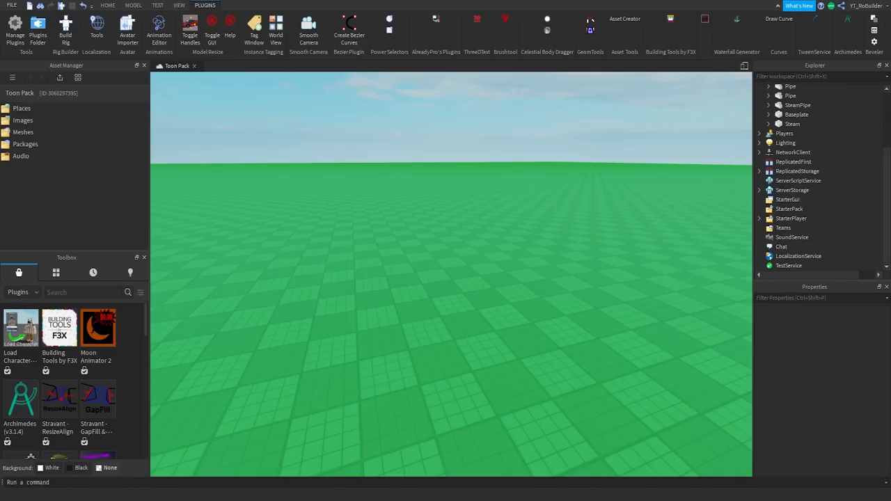
mouse_move(654, 419)
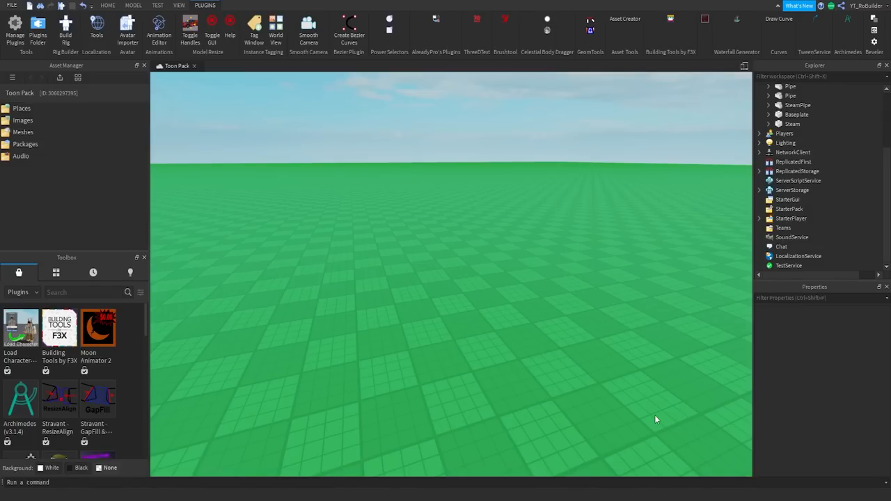
mouse_move(424, 276)
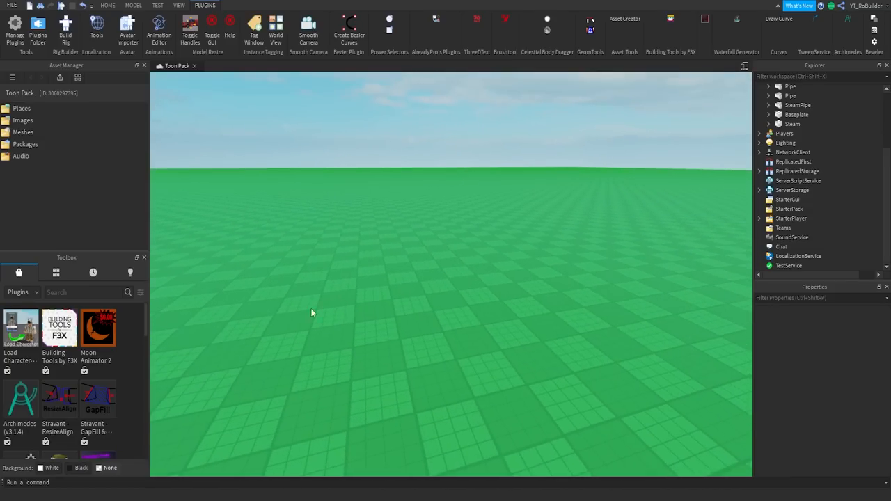
Show the Moon Animator 2 plugin's details card in the Toolbox Plugins list
left_click(97, 331)
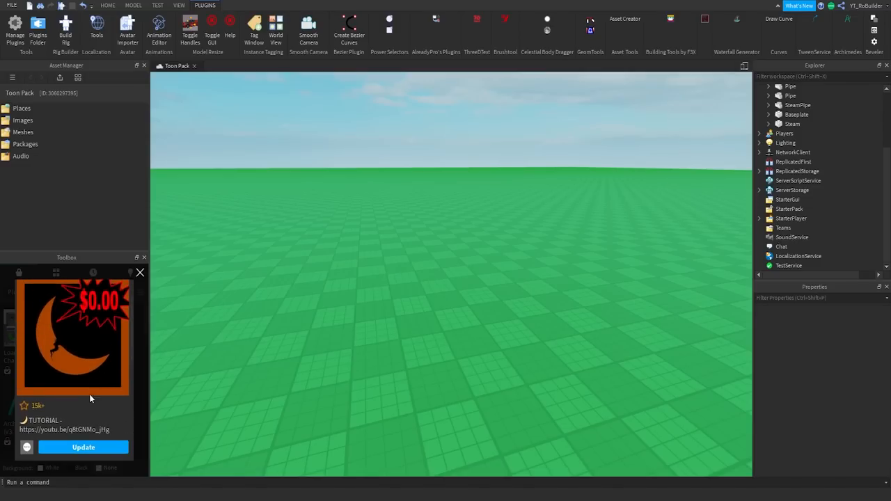
Launch Moon Animator from the Plugins ribbon so its window appears over the baseplate
left_click(83, 447)
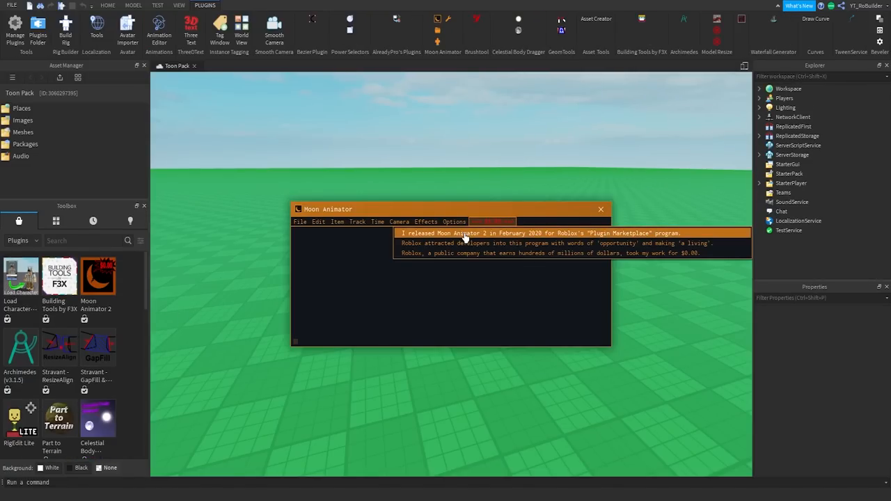
mouse_move(516, 239)
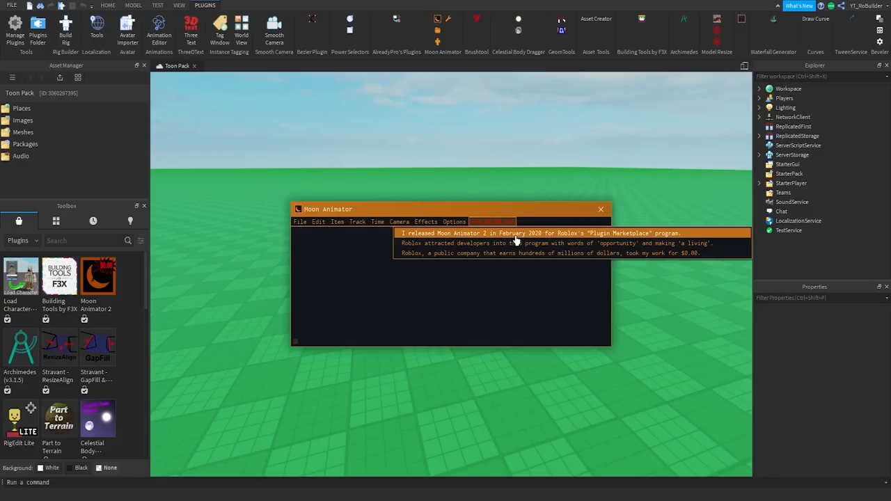
mouse_move(587, 240)
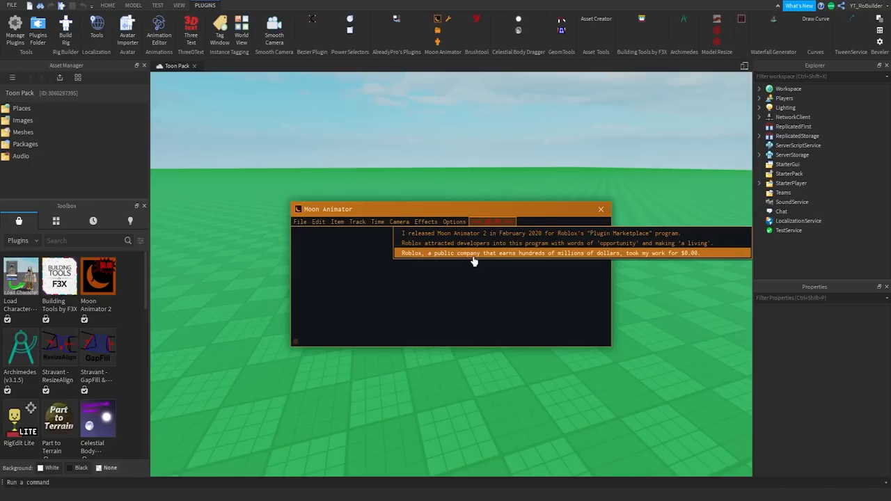
mouse_move(614, 258)
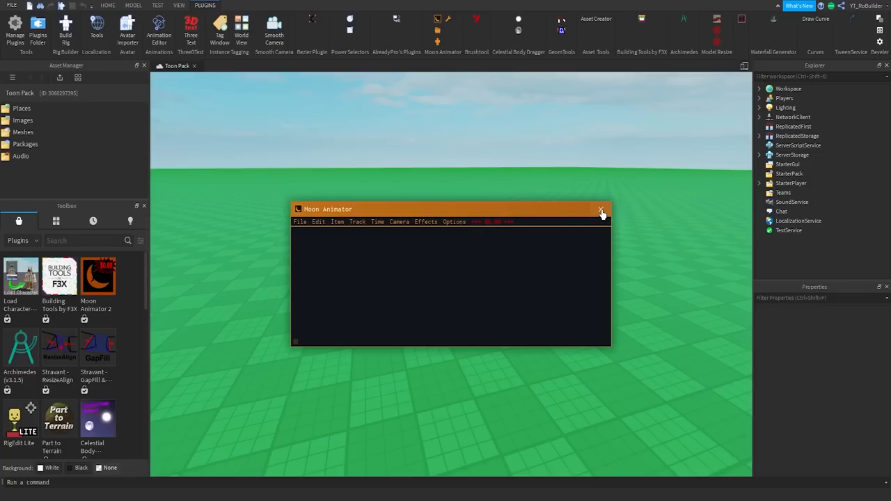
Close Moon Animator and bring up the Archimedes v3.1.5 arc-building widget
left_click(600, 209)
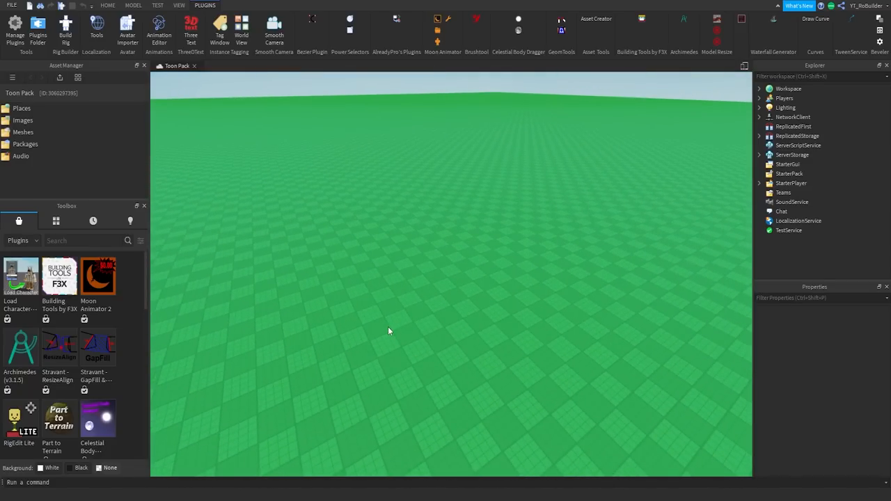
mouse_move(390, 290)
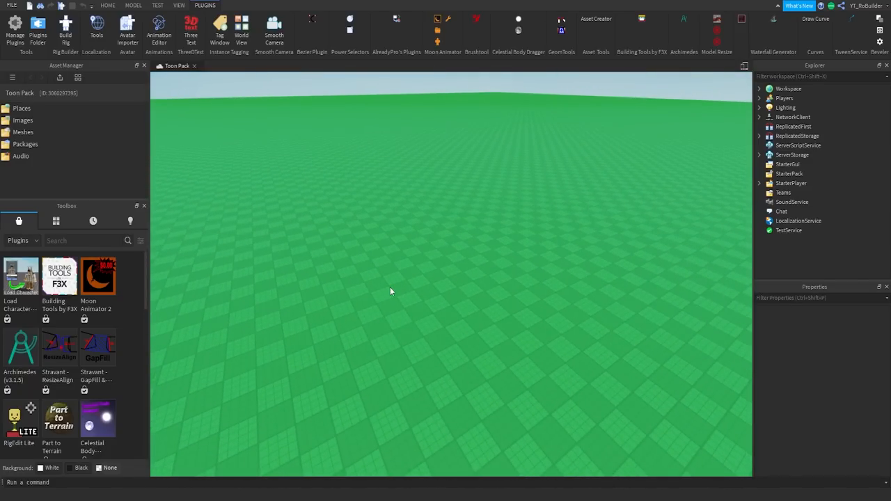
mouse_move(376, 279)
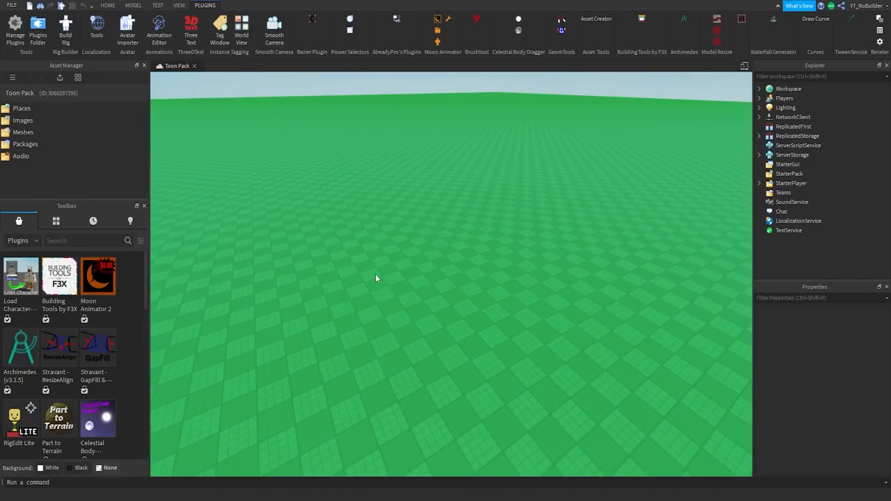
mouse_move(98, 292)
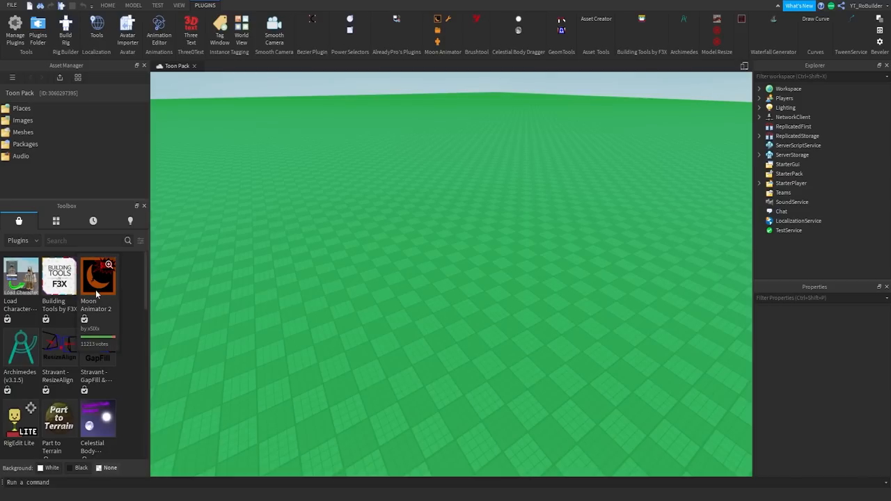
mouse_move(317, 145)
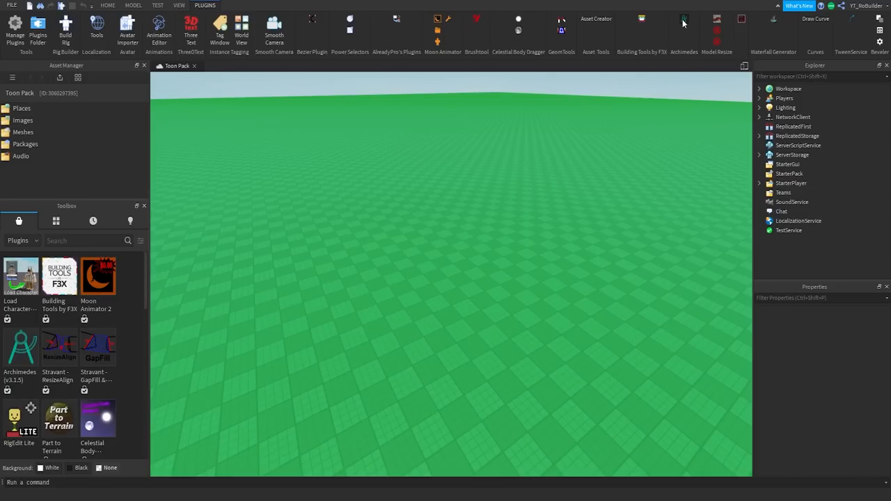
left_click(683, 30)
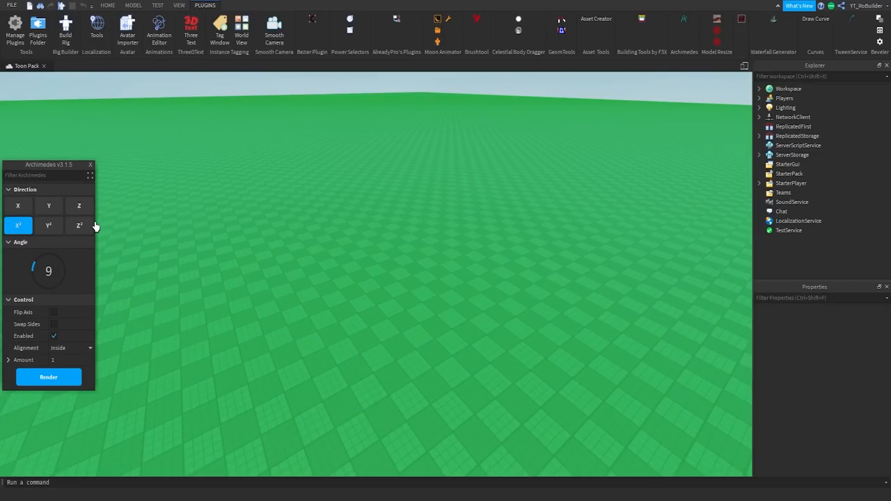
mouse_move(41, 351)
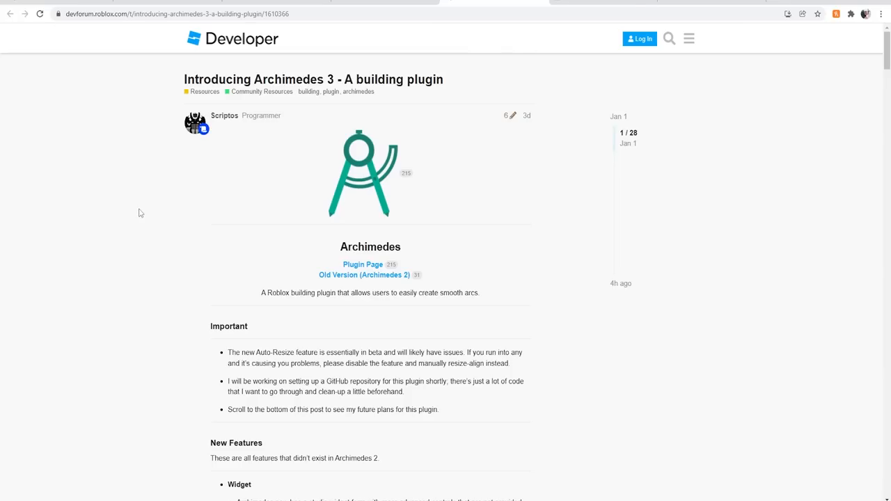
mouse_move(165, 212)
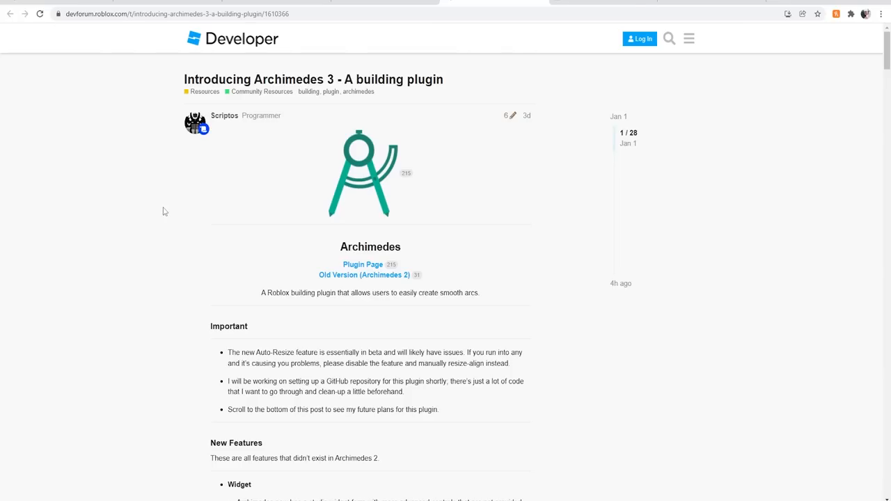
Read the Archimedes 3 post's Widget description, selecting its text, down to Quick Face Selection
scroll("down", 3)
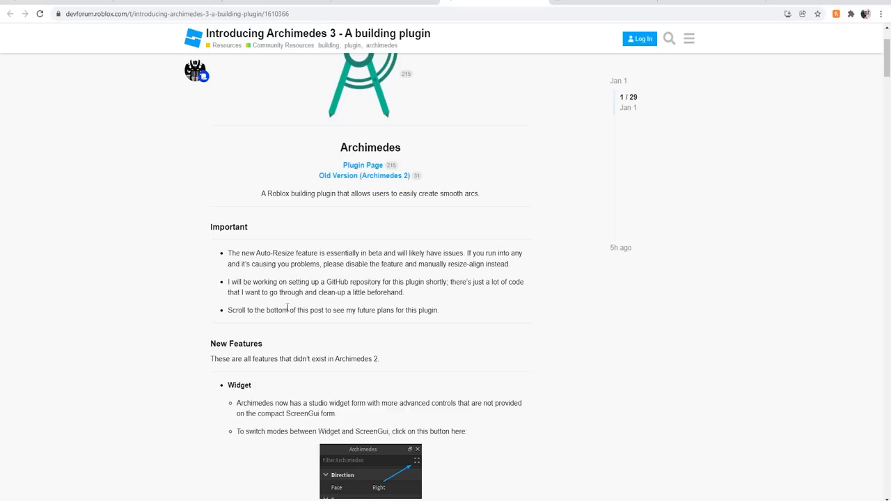
left_click_drag(228, 253, 523, 253)
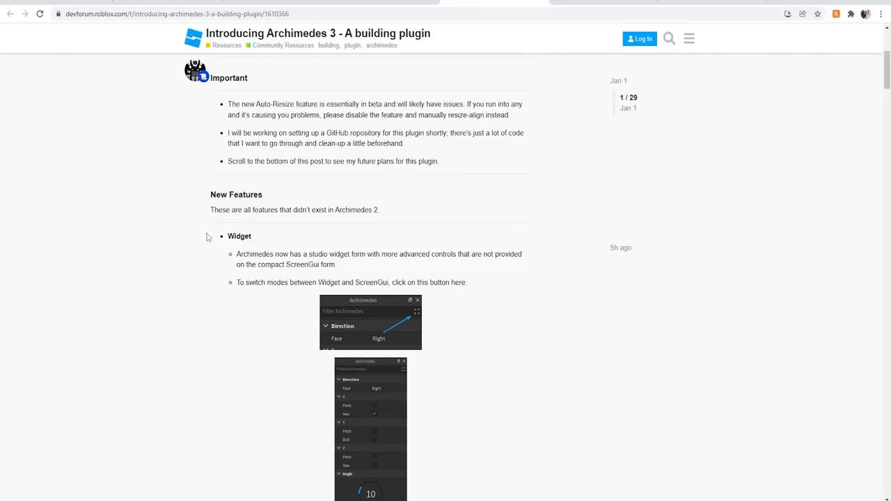
triple_click(292, 209)
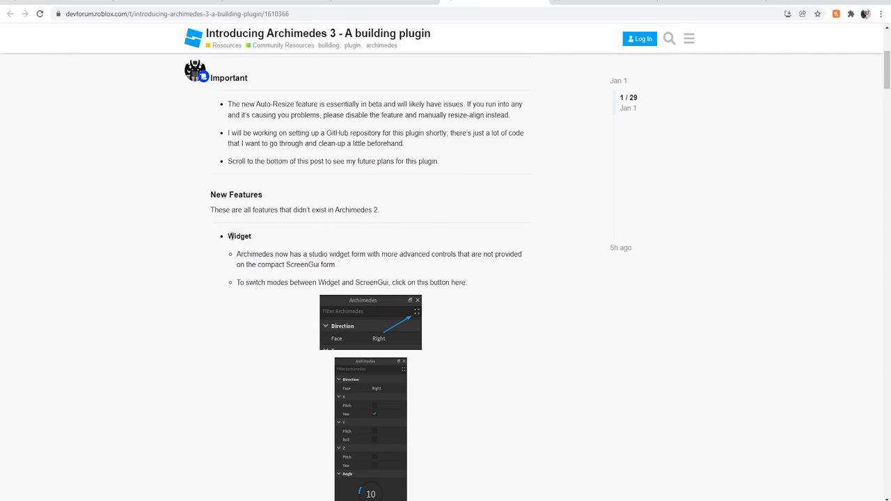
mouse_move(298, 253)
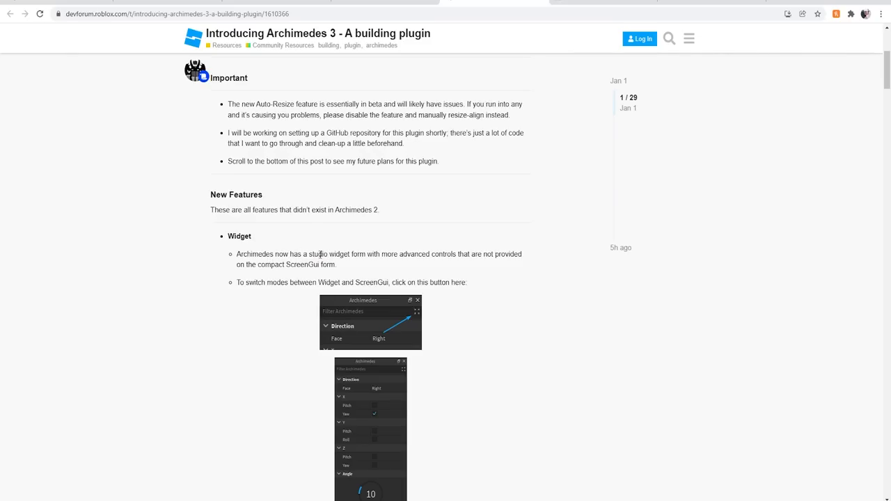
mouse_move(331, 275)
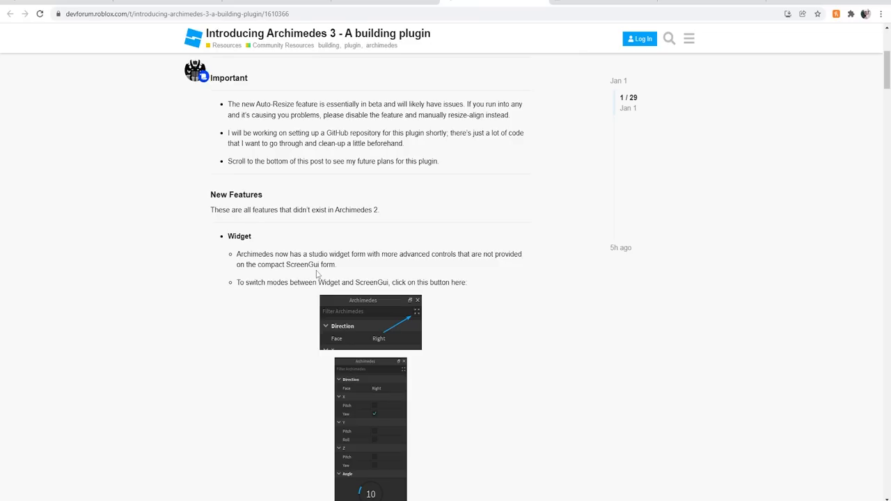
scroll("down", 3)
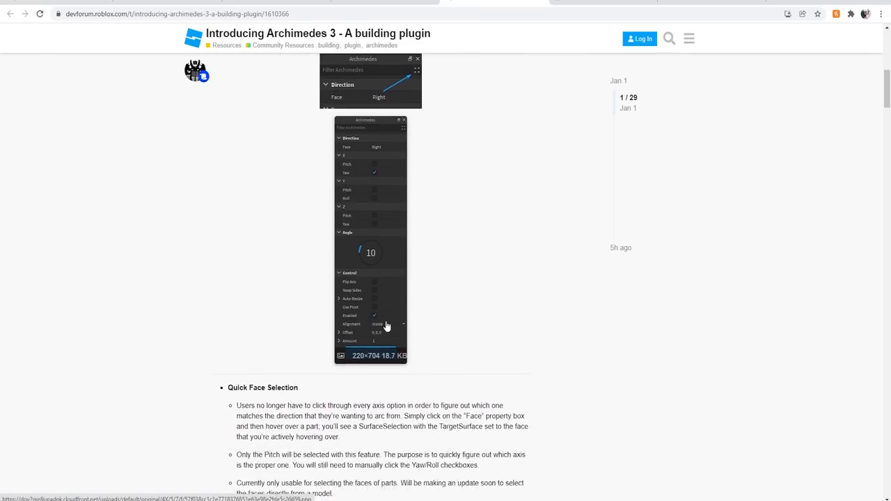
scroll("down", 3)
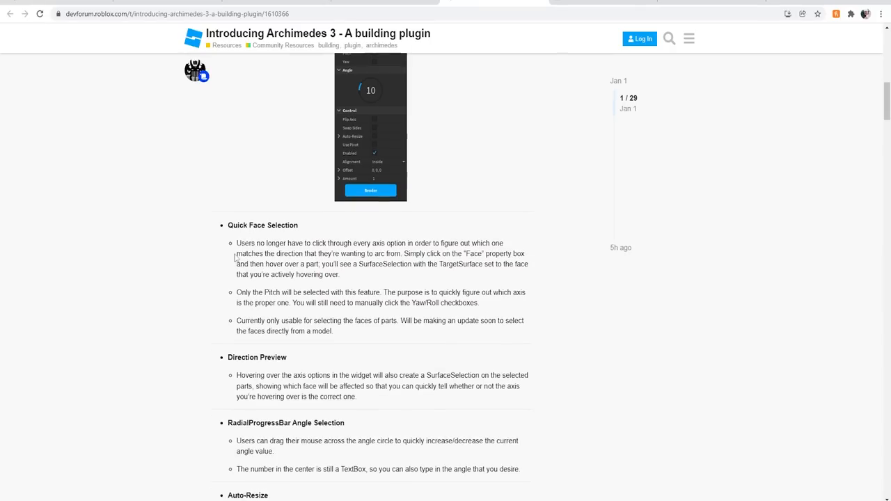
scroll("down", 3)
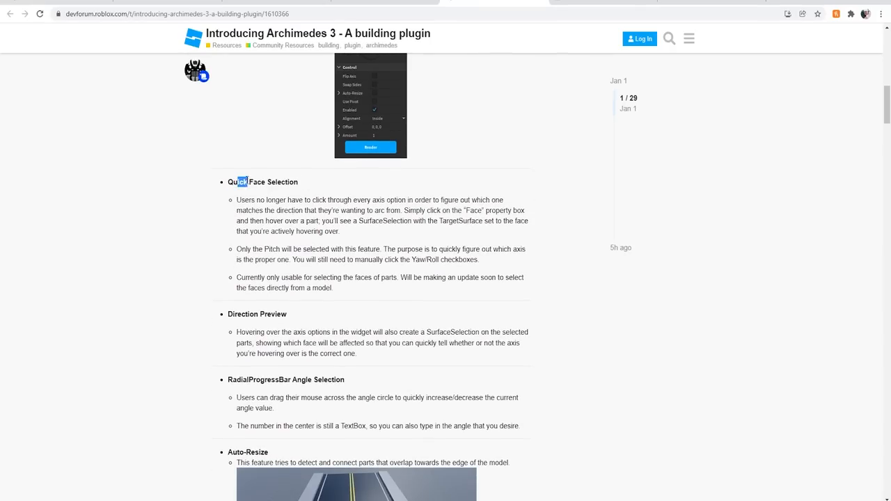
scroll("down", 3)
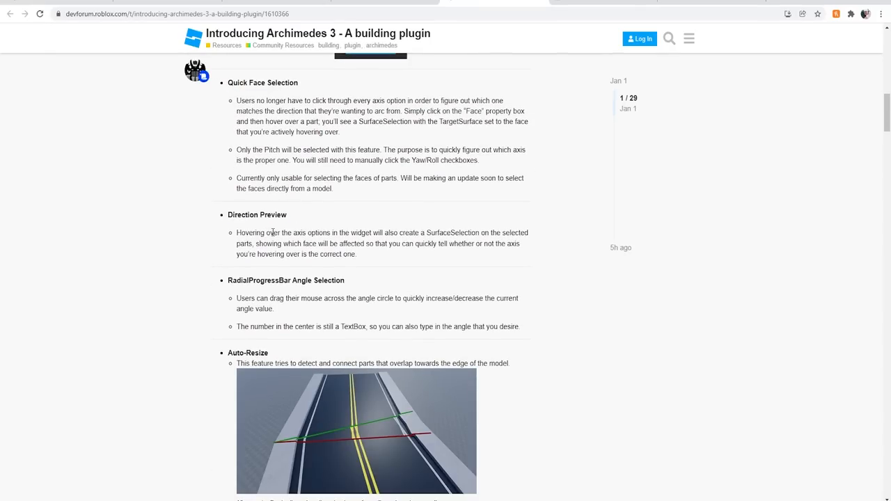
mouse_move(373, 230)
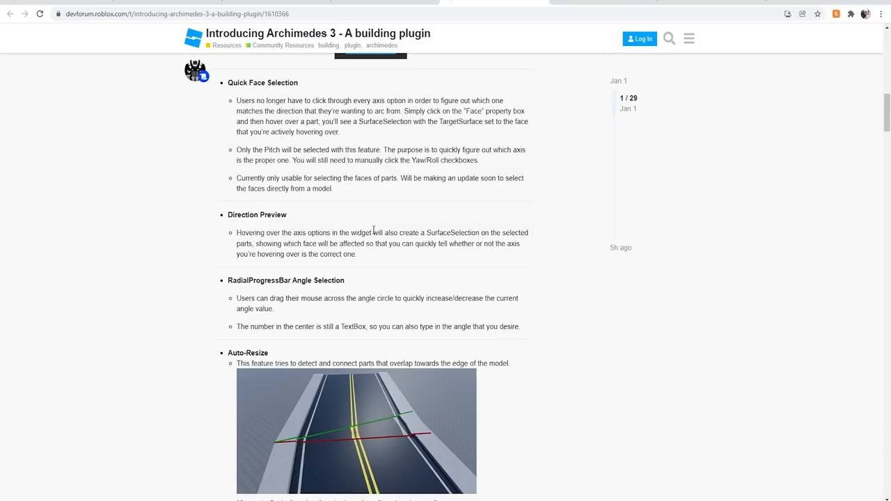
mouse_move(492, 233)
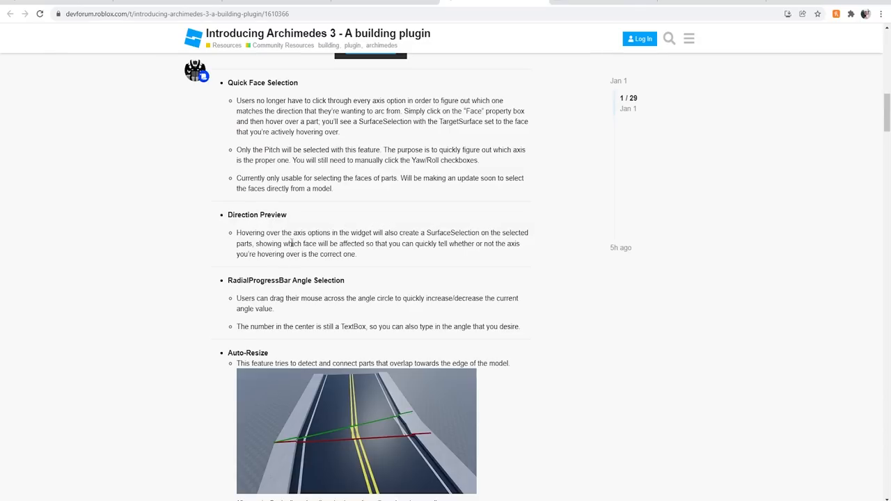
mouse_move(421, 244)
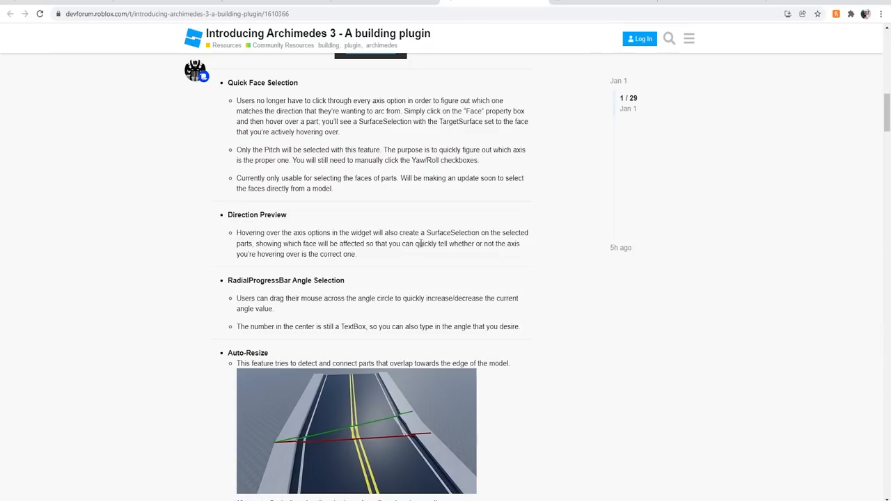
mouse_move(242, 272)
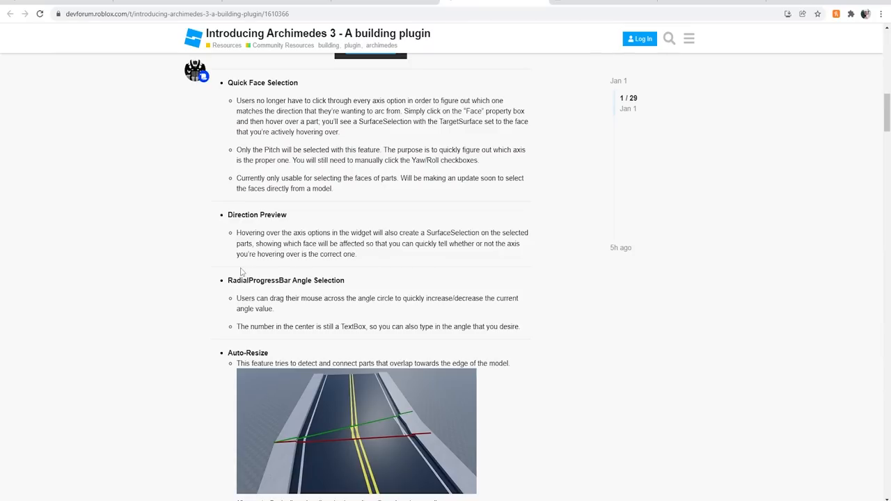
scroll("down", 3)
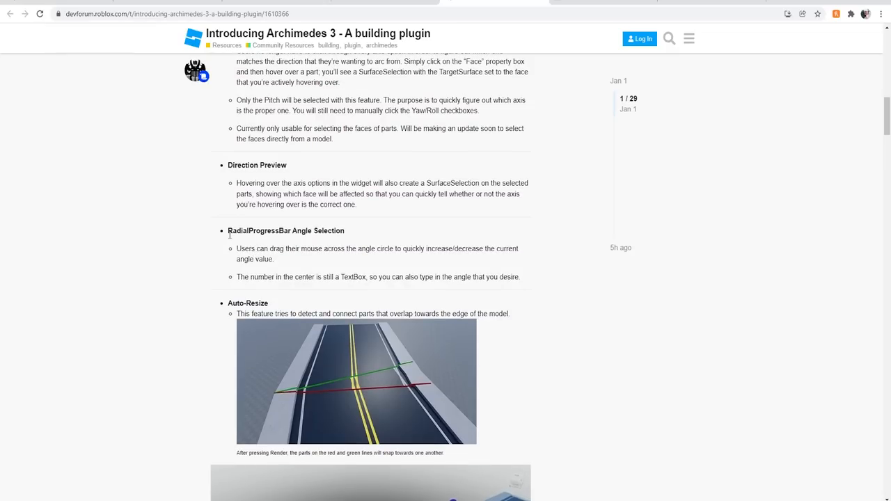
mouse_move(270, 252)
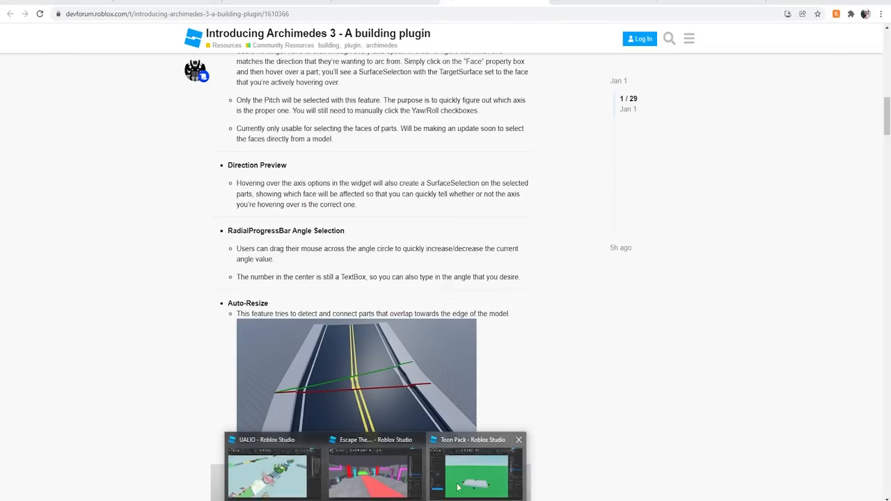
Bring the Icon Pack Roblox Studio window with the two grey parts to the front
left_click(476, 467)
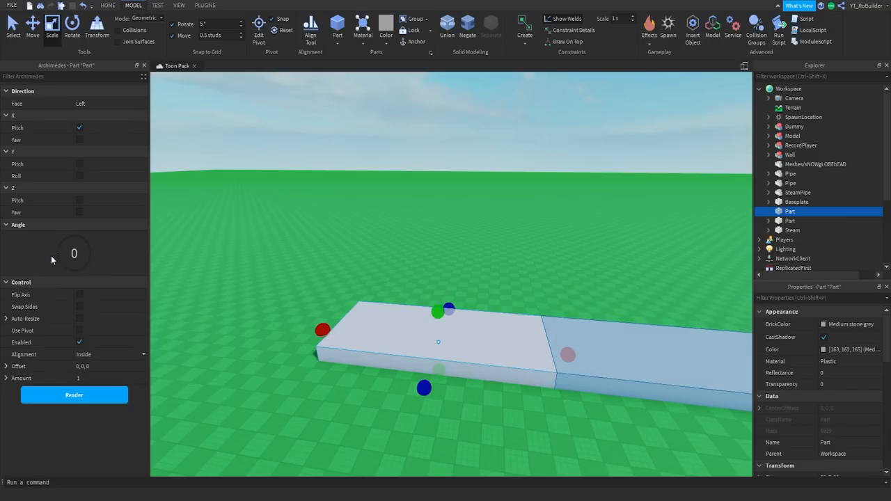
mouse_move(253, 498)
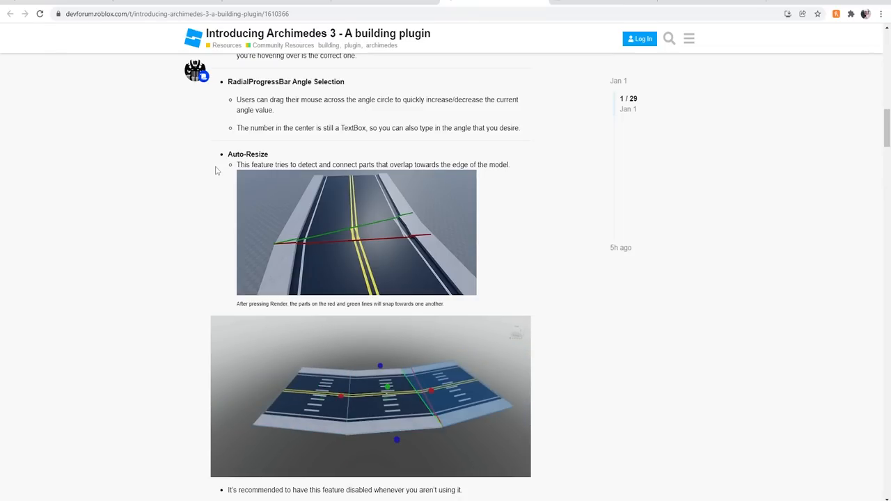
Enlarge the Auto-Resize road screenshot in the DevForum image lightbox
left_click(356, 233)
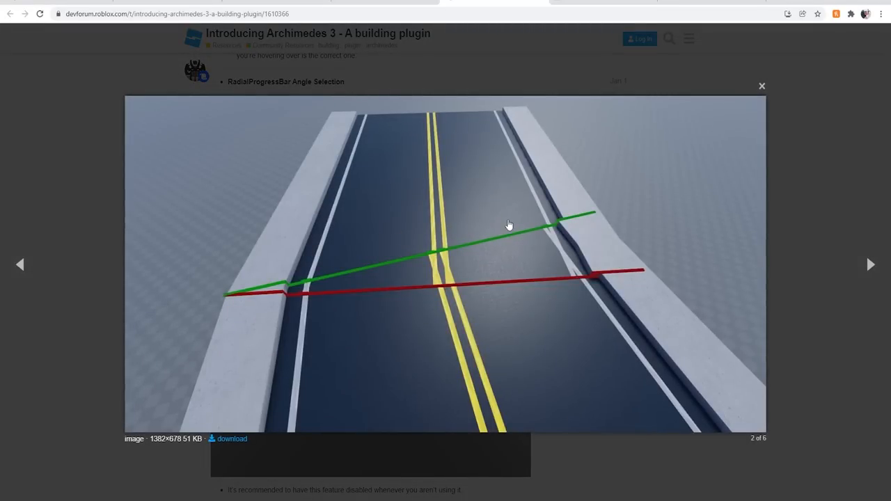
mouse_move(470, 376)
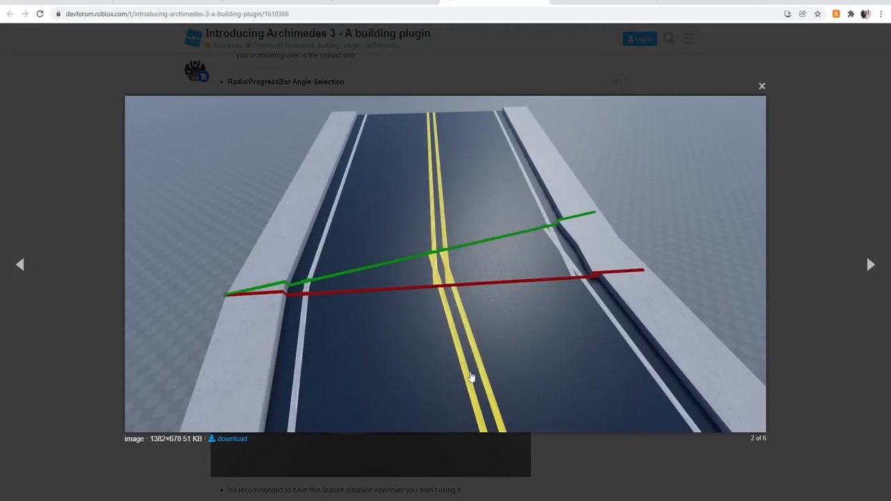
mouse_move(590, 336)
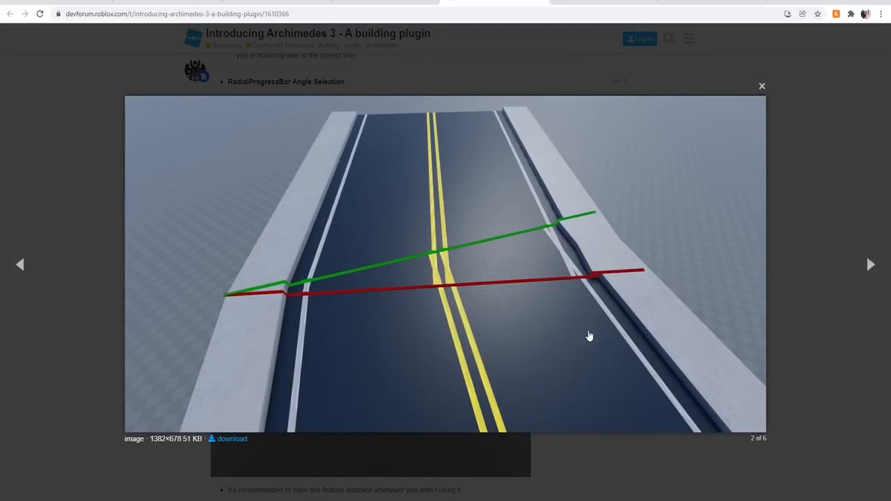
mouse_move(537, 265)
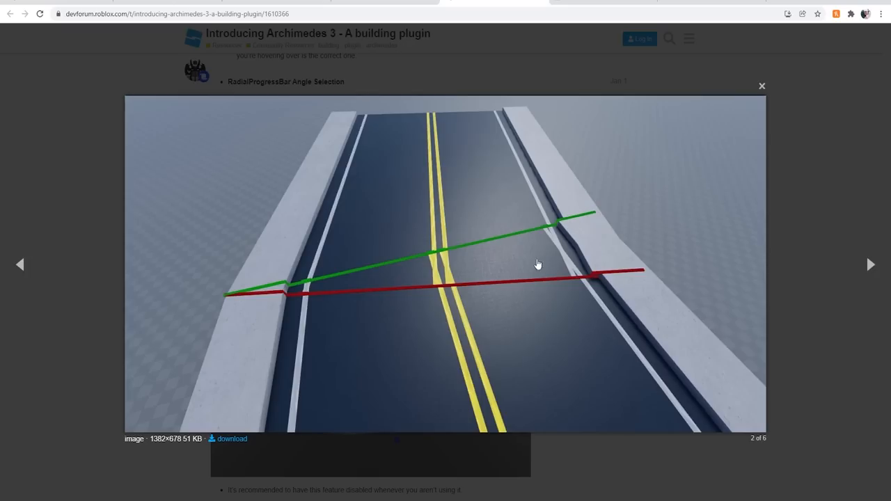
mouse_move(437, 281)
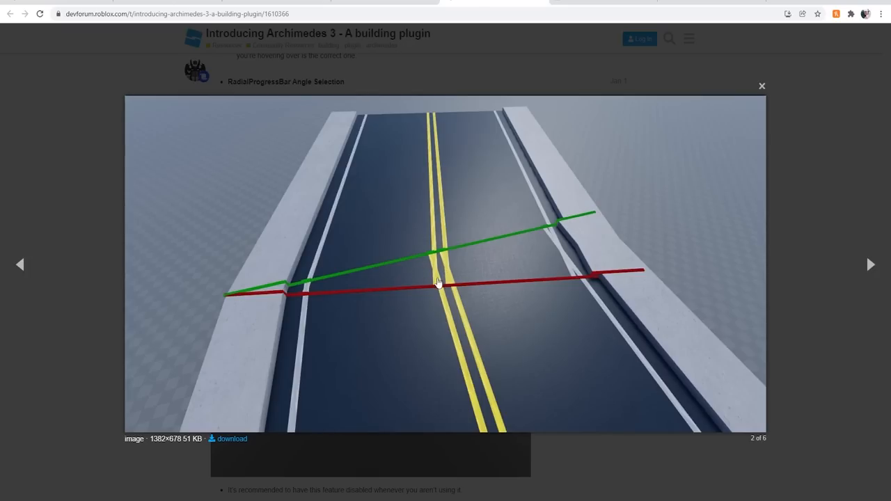
mouse_move(318, 303)
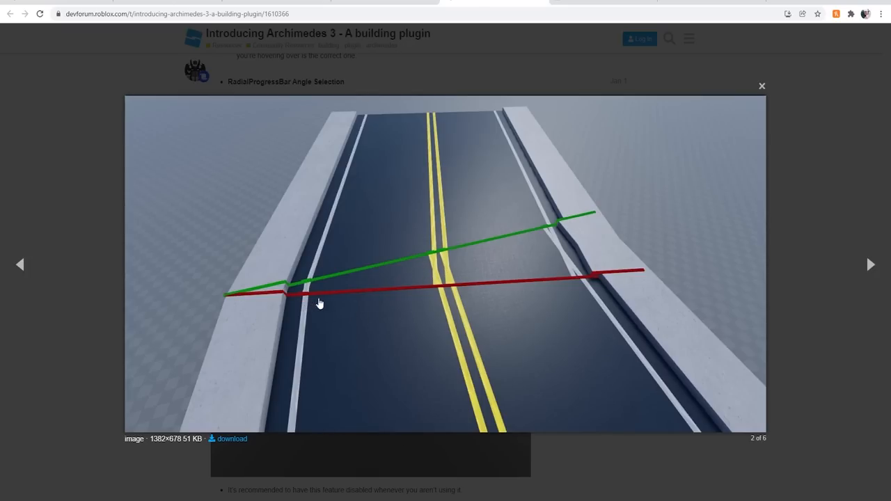
mouse_move(503, 236)
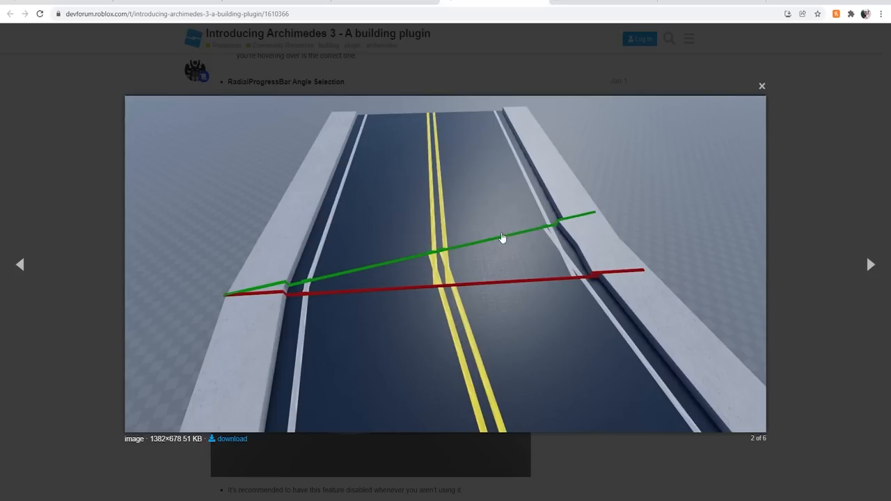
mouse_move(554, 250)
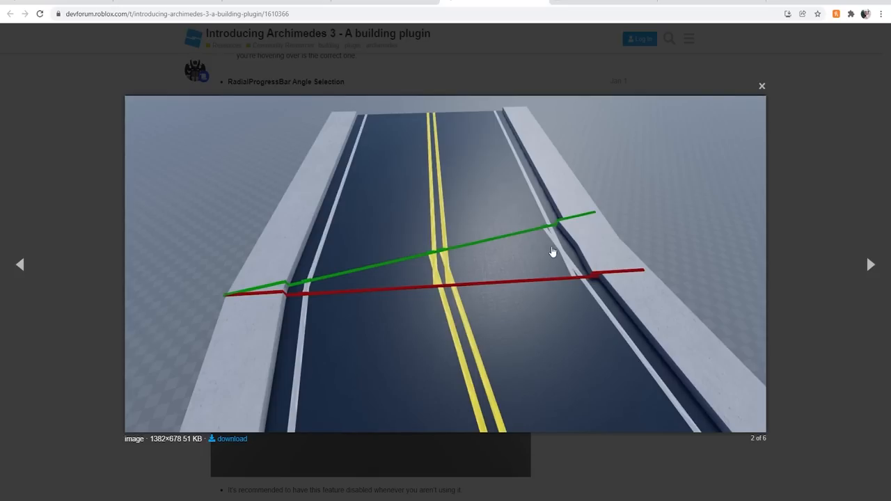
mouse_move(429, 273)
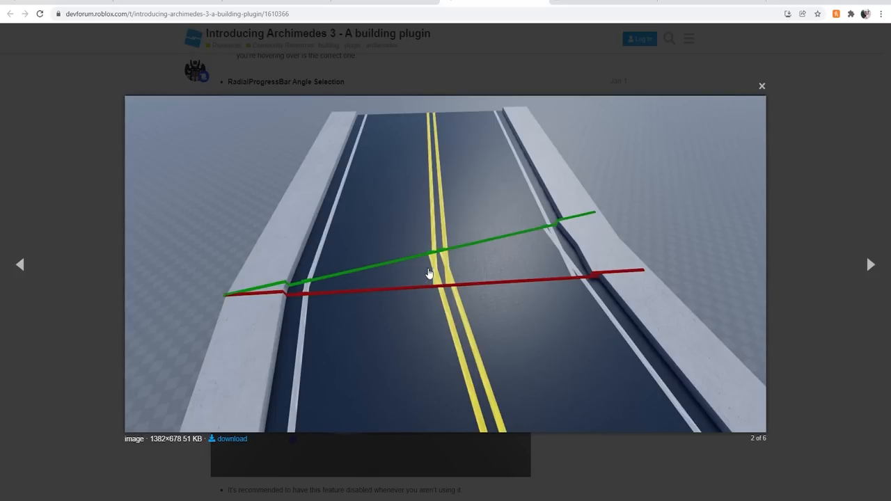
mouse_move(812, 123)
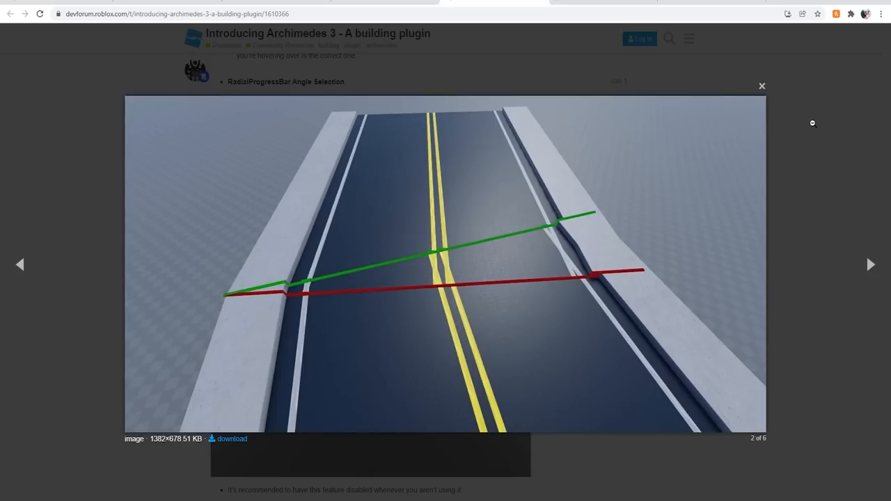
Close the lightbox, highlight the experimental auto-resize sentence and the Fix Neighbors phrase, reaching Alignment Mode
left_click(761, 87)
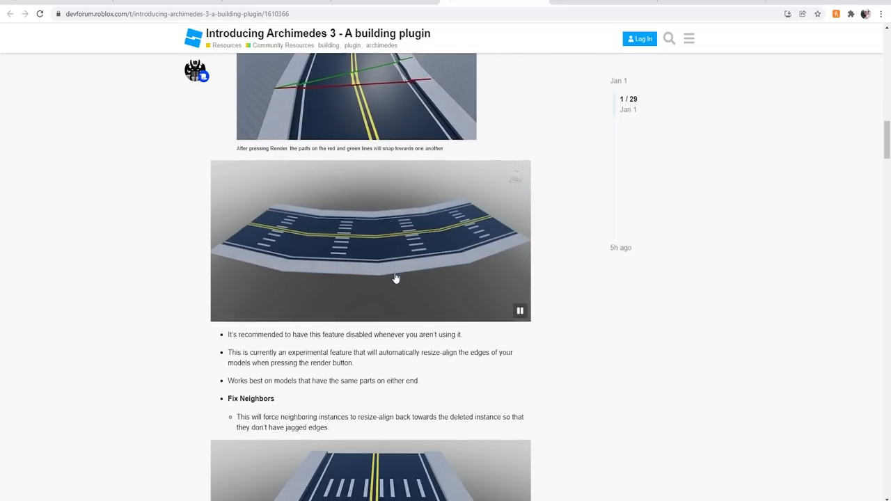
left_click_drag(345, 291, 465, 291)
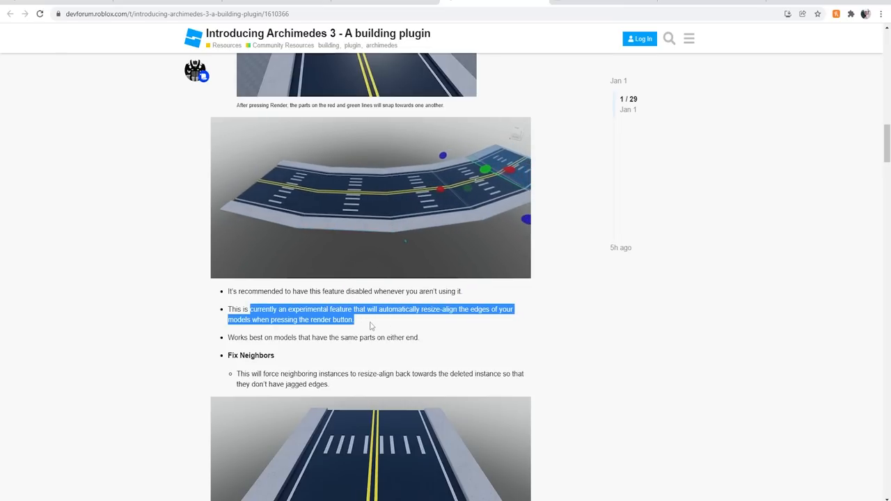
scroll("down", 3)
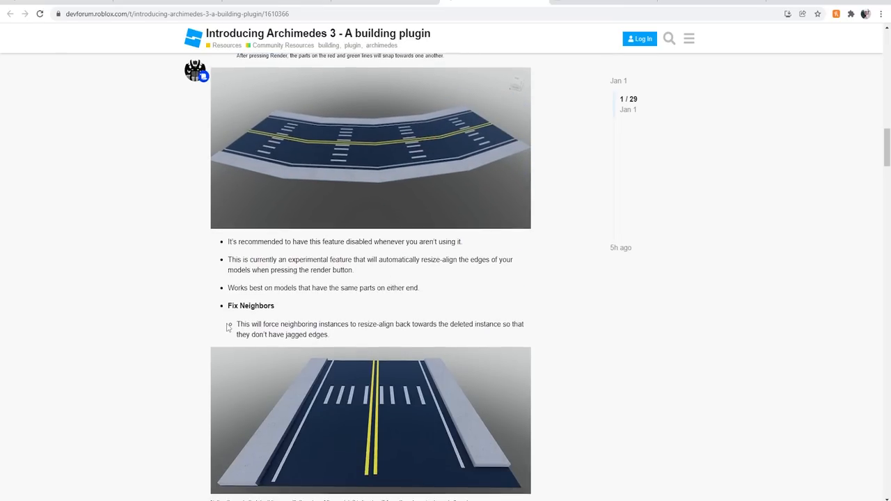
scroll("down", 3)
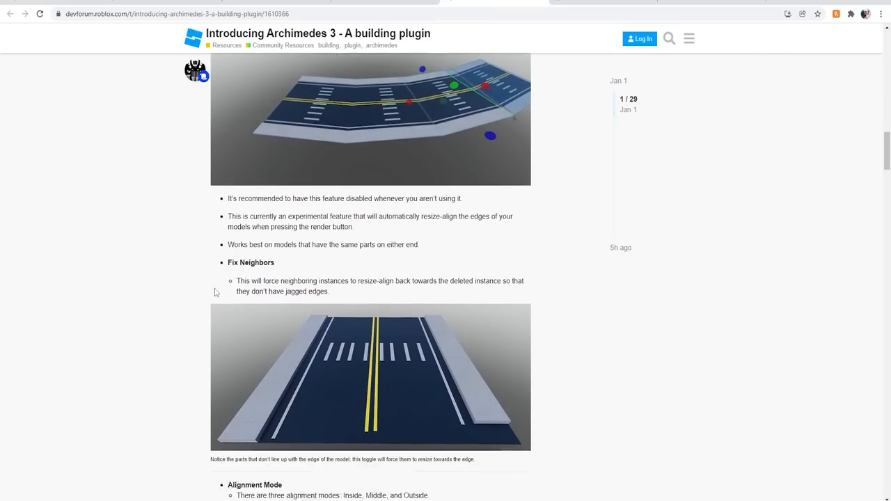
double_click(250, 206)
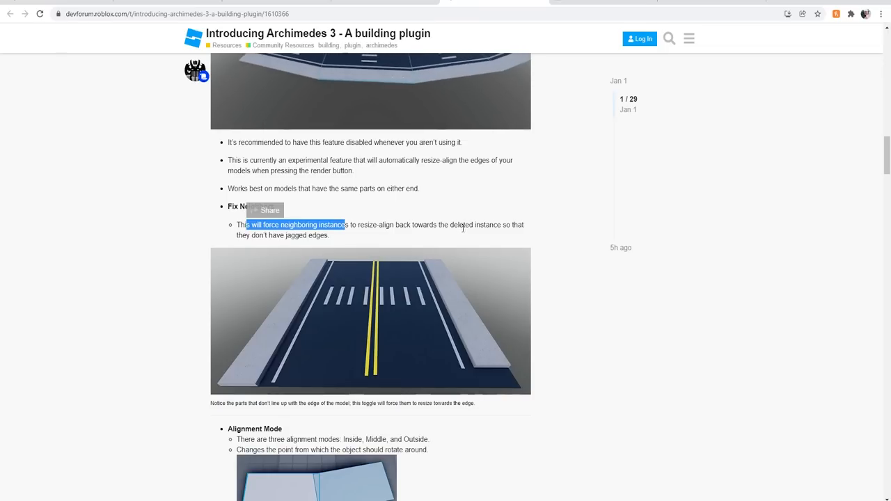
mouse_move(253, 245)
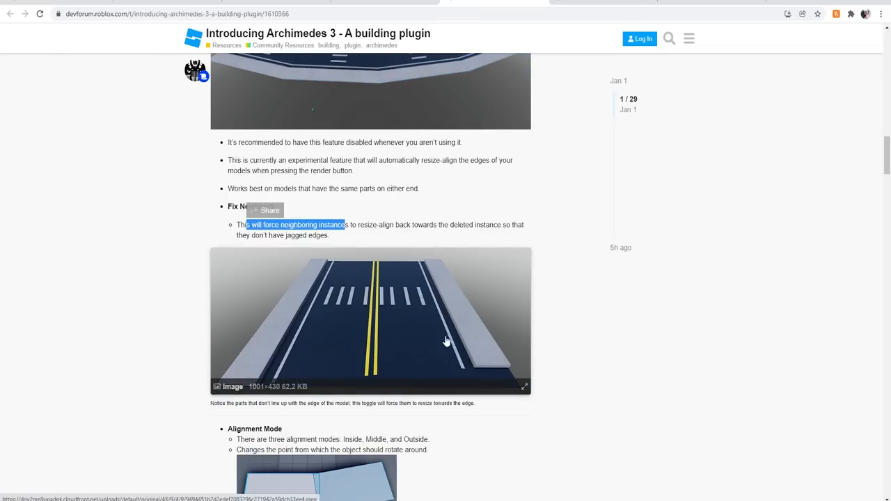
scroll("down", 3)
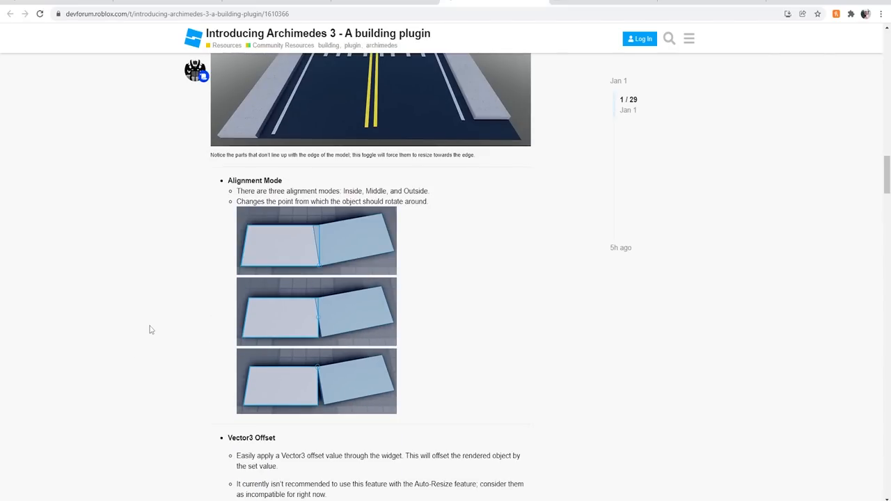
mouse_move(225, 230)
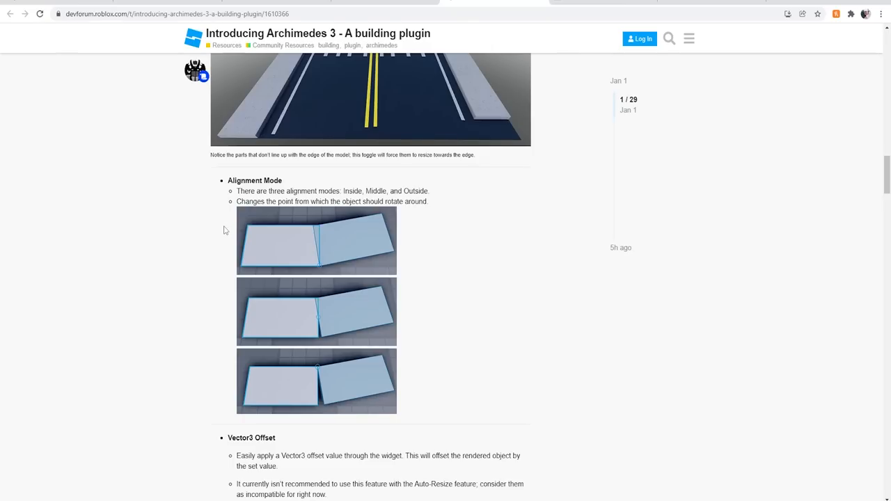
mouse_move(231, 211)
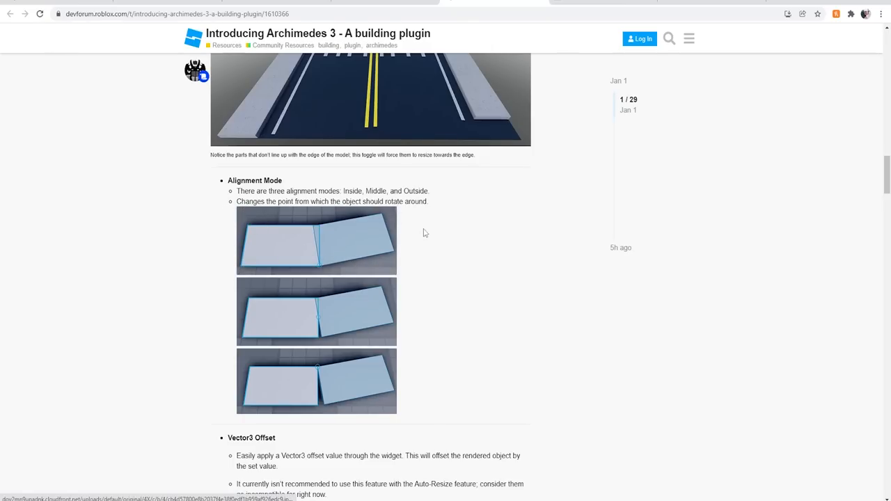
mouse_move(331, 278)
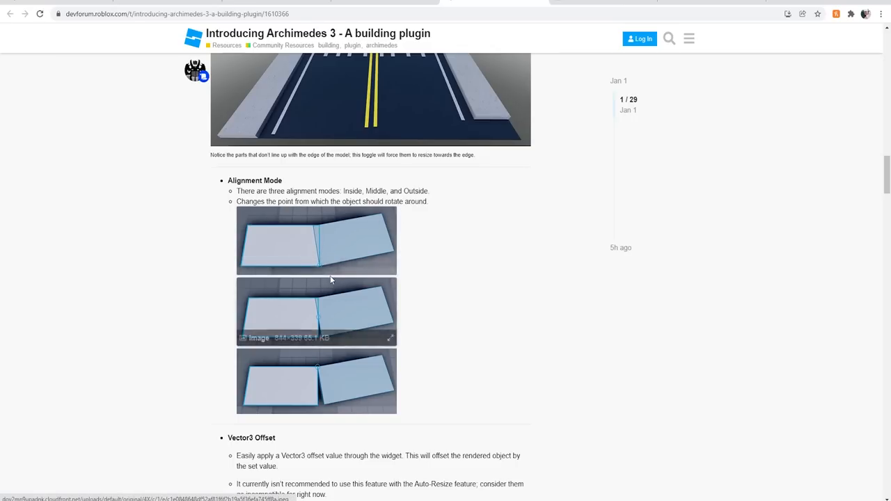
mouse_move(318, 271)
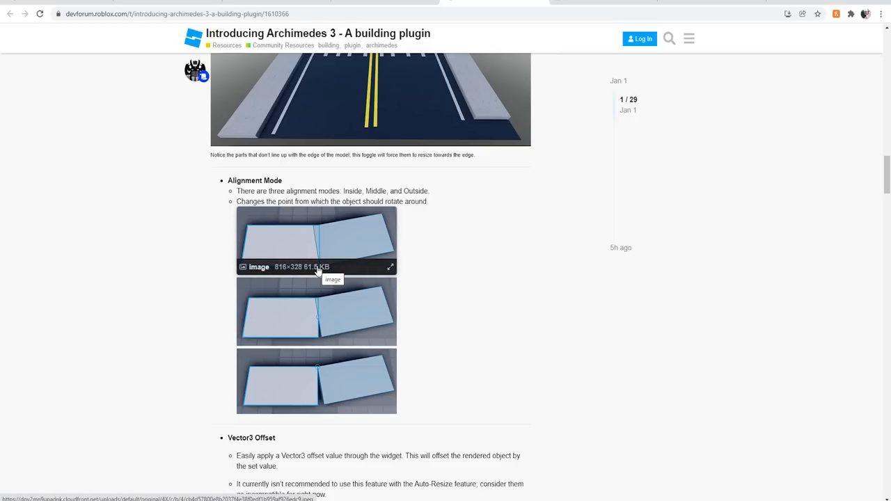
mouse_move(348, 228)
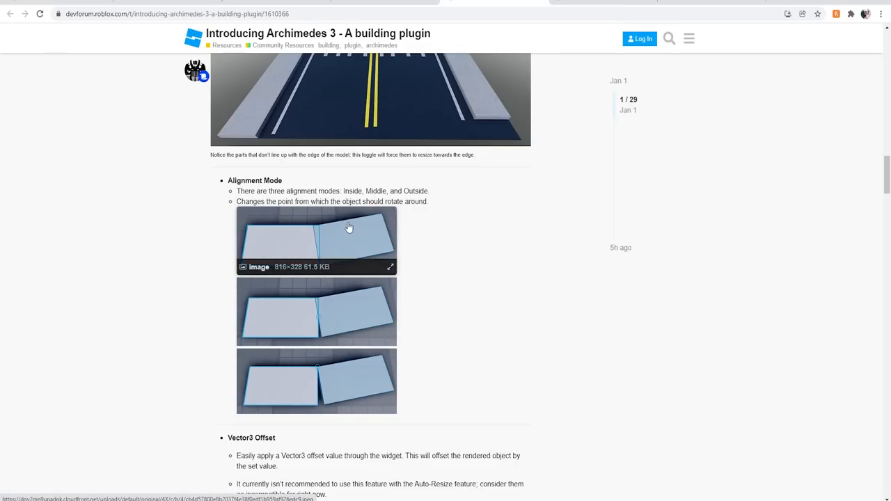
mouse_move(318, 321)
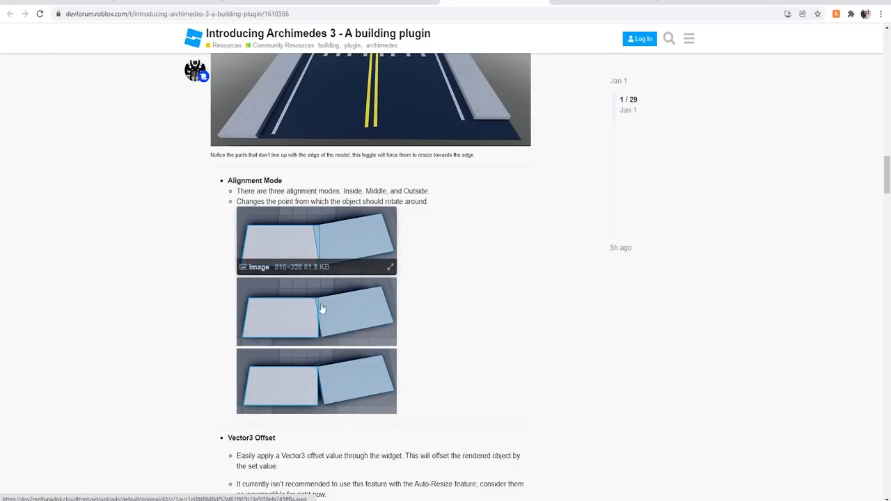
Move down past the Alignment Mode images to the Vector3 Offset and Render Amount notes
scroll("down", 3)
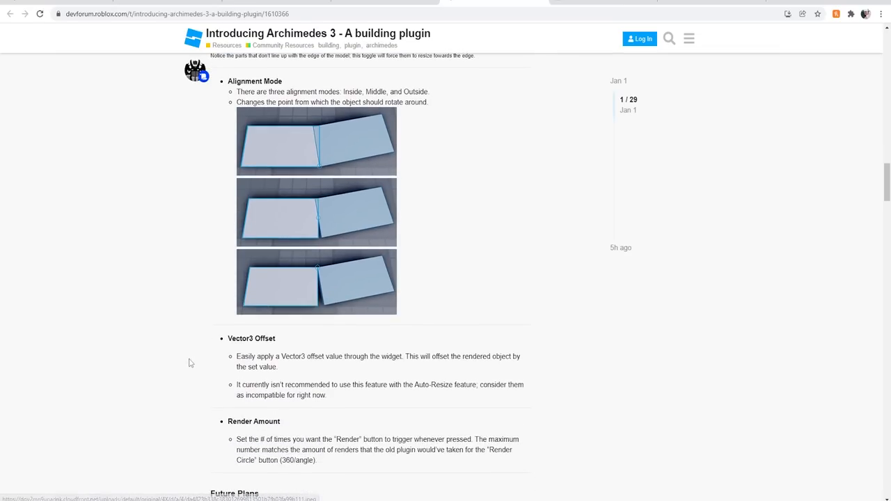
Read on through Render Amount to the Future Plans list of upcoming features
scroll("down", 3)
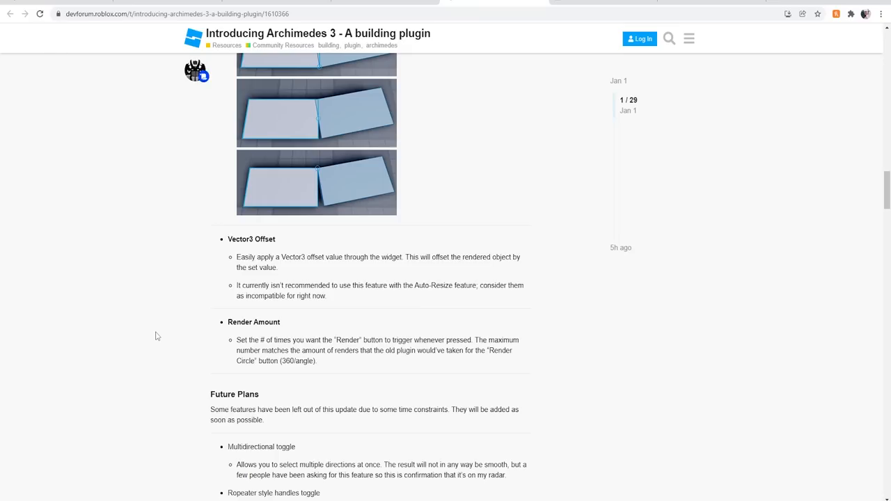
mouse_move(154, 334)
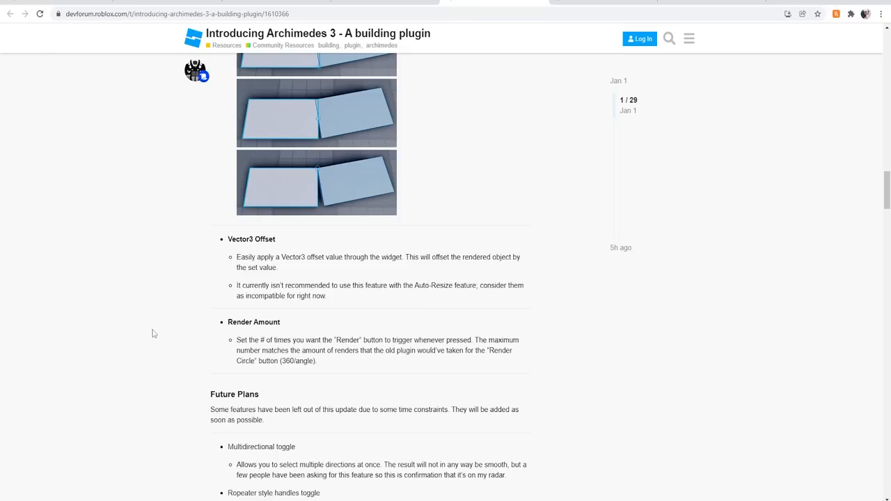
scroll("down", 3)
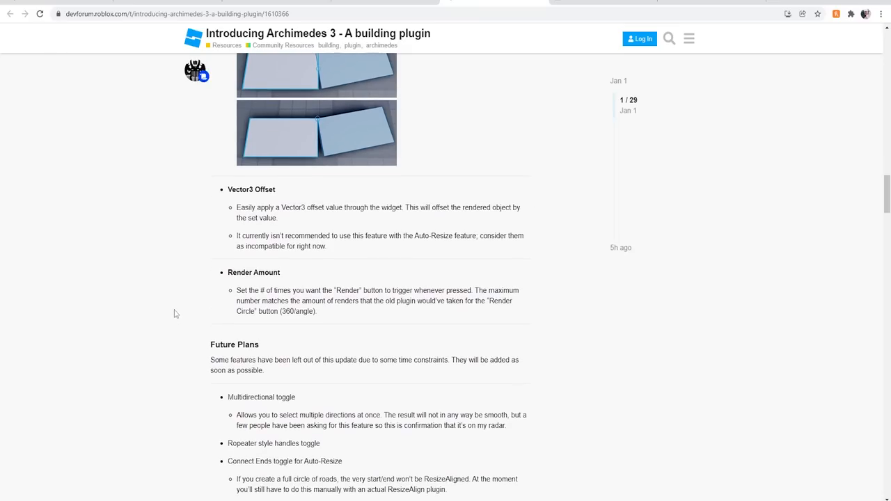
mouse_move(178, 295)
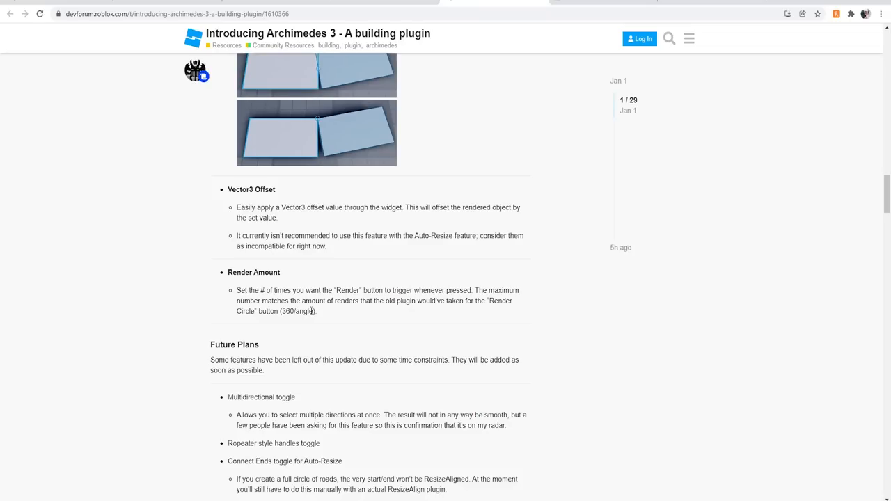
scroll("down", 3)
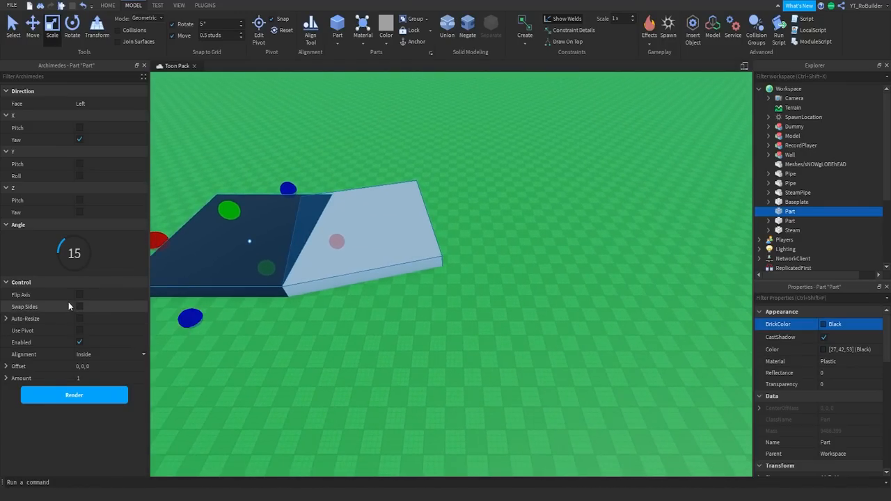
Toggle Flip Axis on and off, then leave Swap Sides enabled so the preview attaches to the other side
left_click(80, 295)
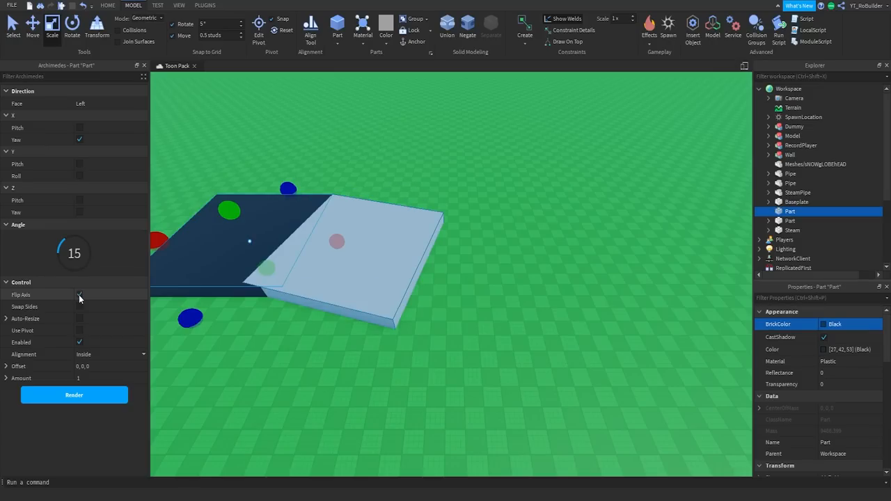
left_click(77, 295)
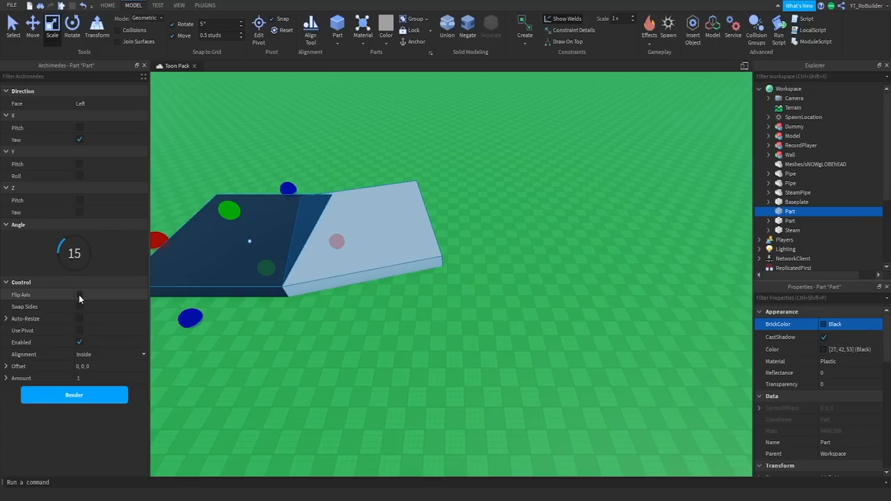
left_click(80, 295)
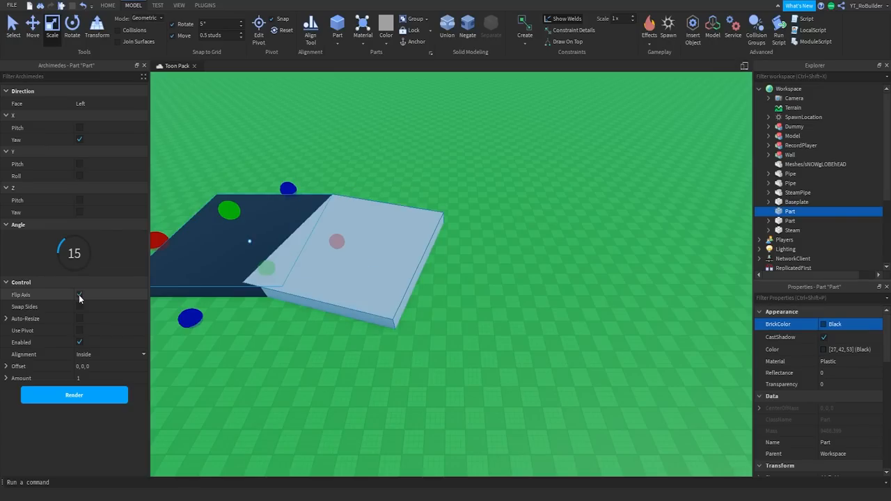
left_click(78, 295)
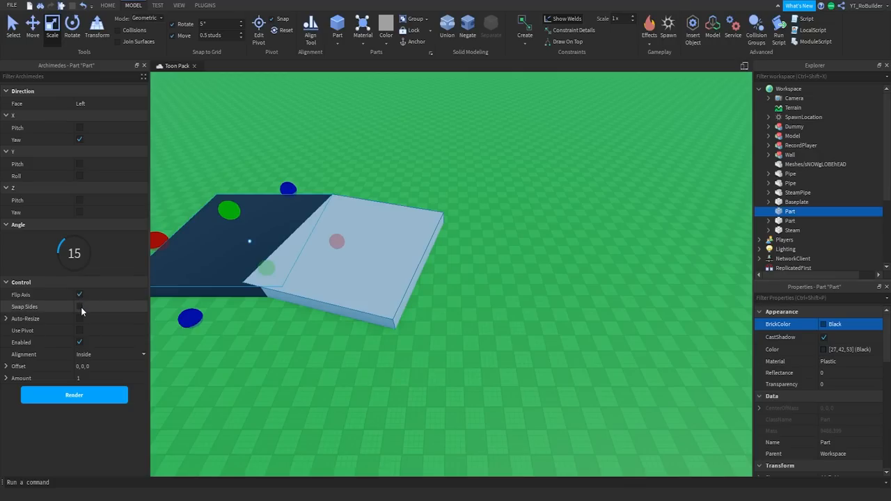
left_click(80, 308)
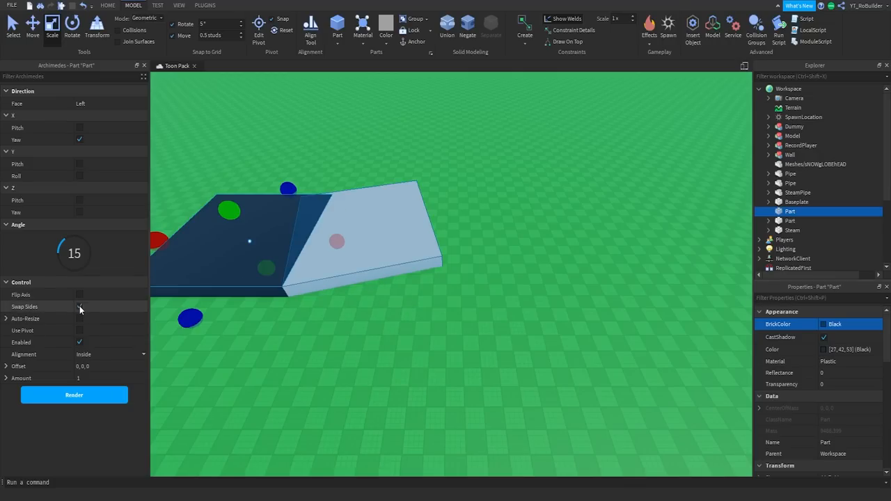
left_click(80, 306)
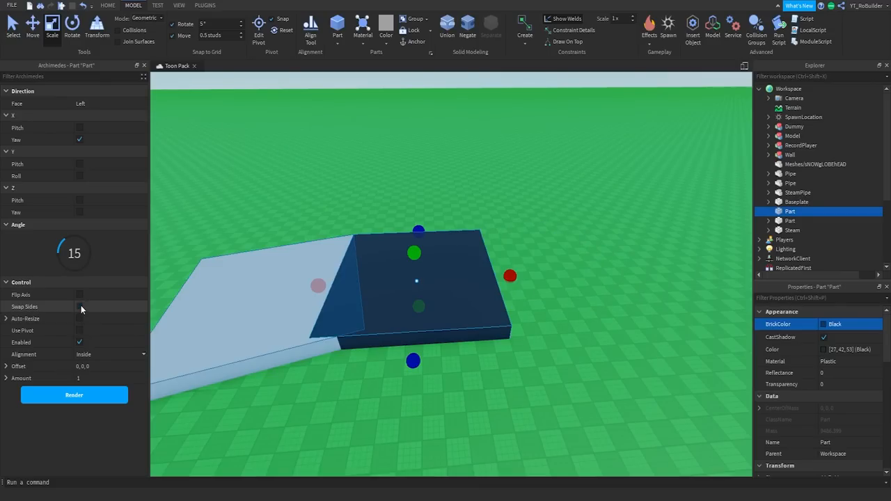
left_click(78, 307)
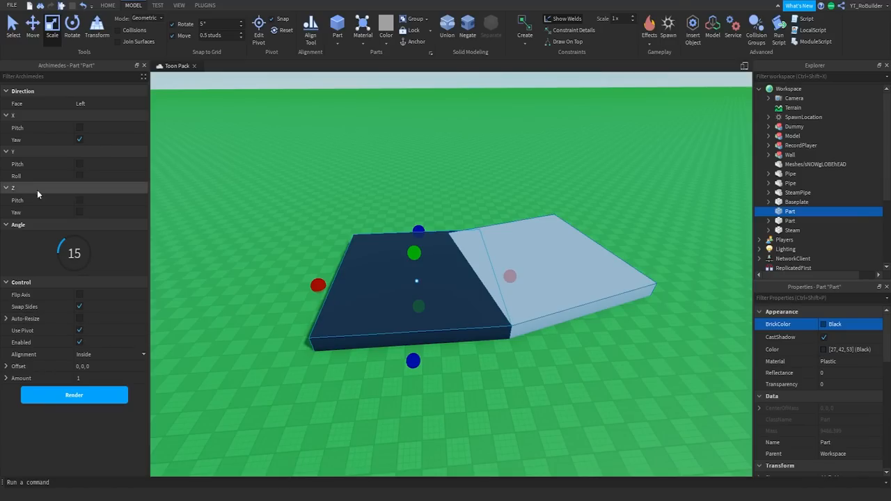
Set the Archimedes alignment mode to Middle so the preview pivots around the joint centre
left_click(78, 329)
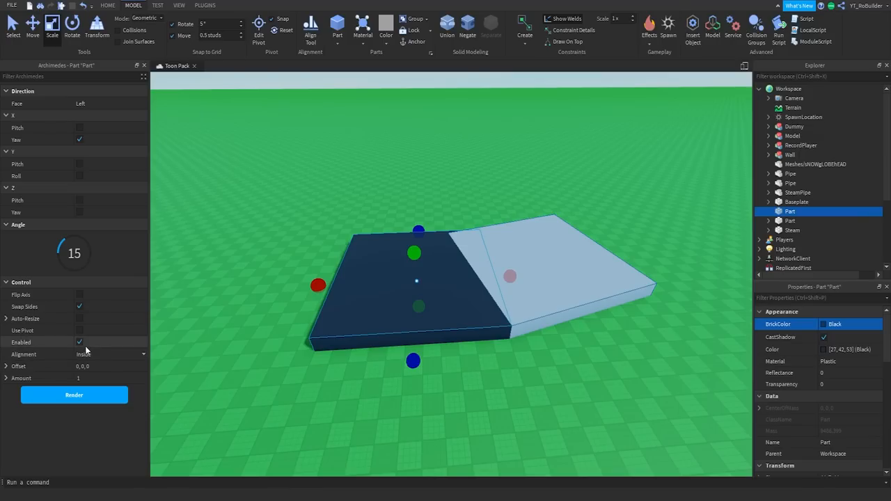
left_click(113, 354)
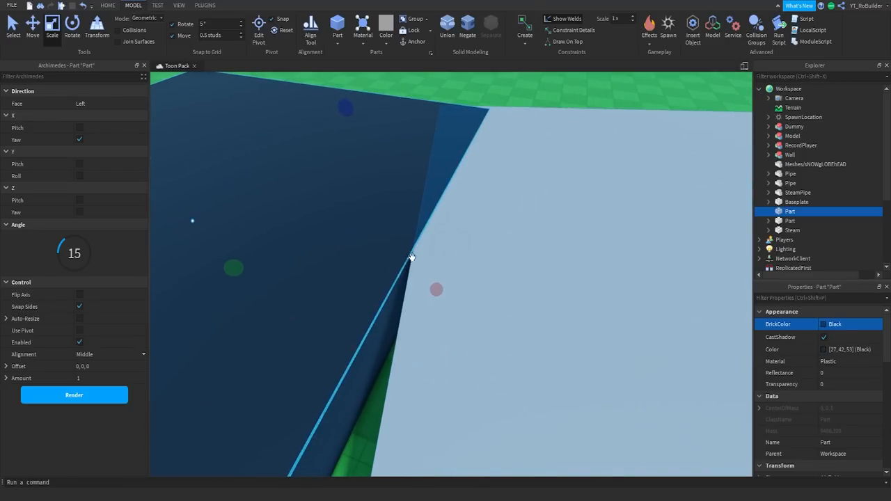
left_click(5, 366)
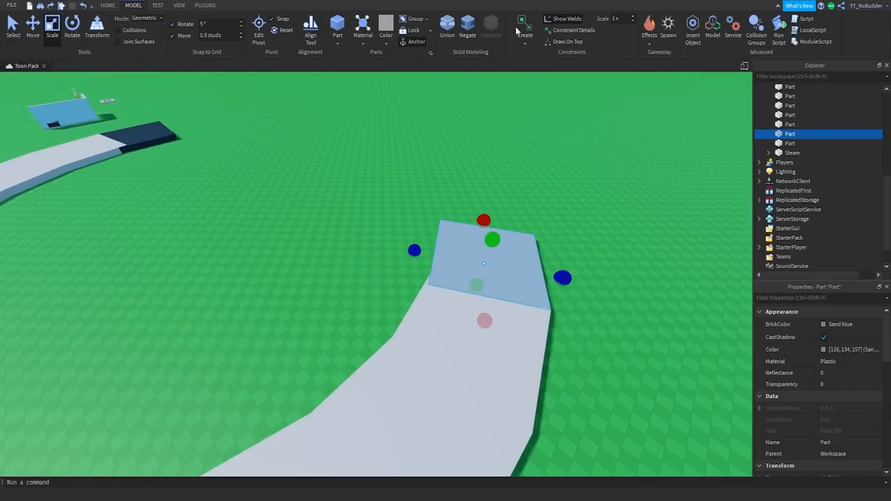
Show the Plugins toolbar to reach the Archimedes render controls
left_click(205, 5)
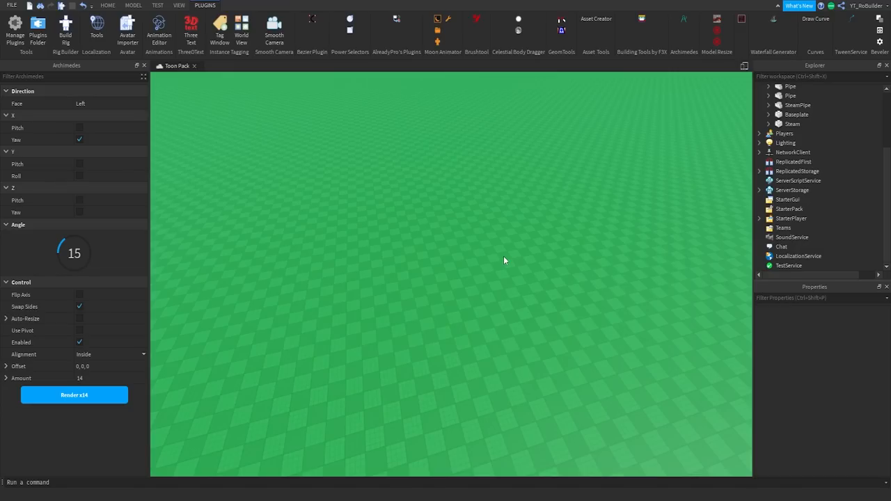
mouse_move(537, 288)
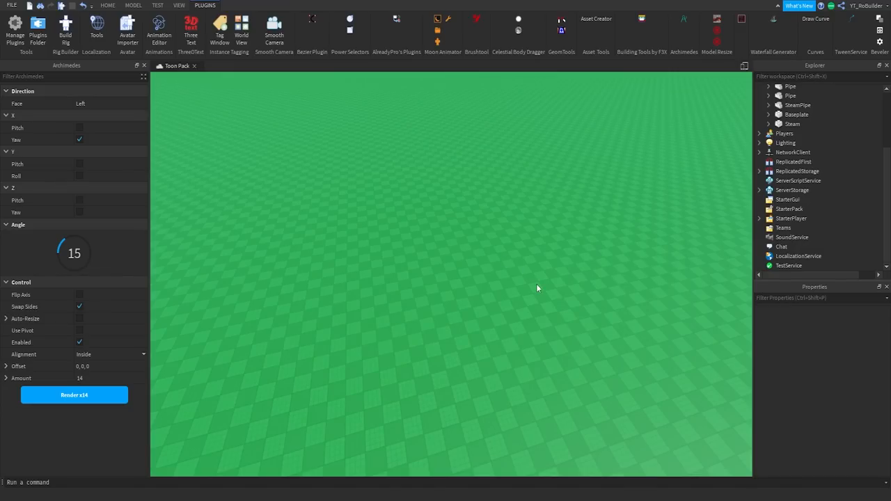